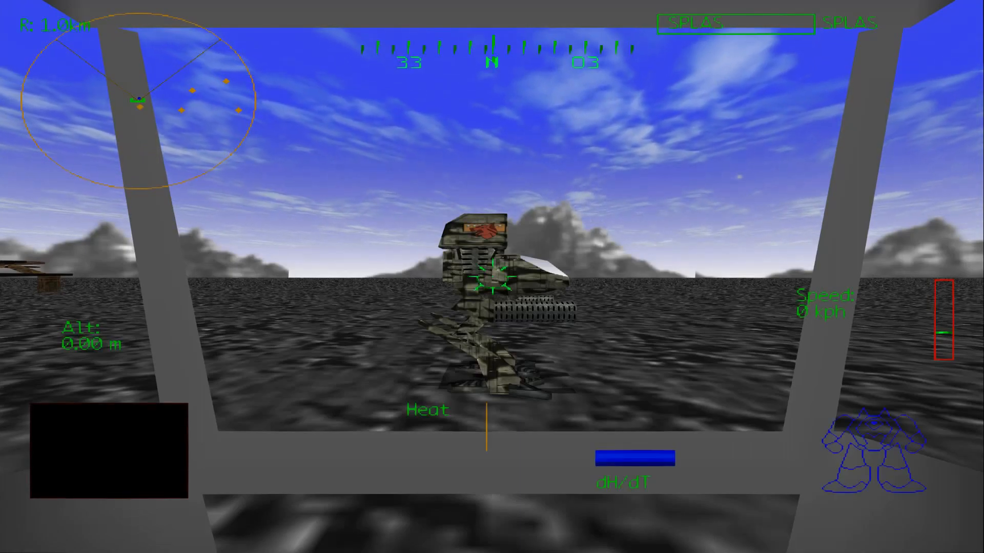
key(w)
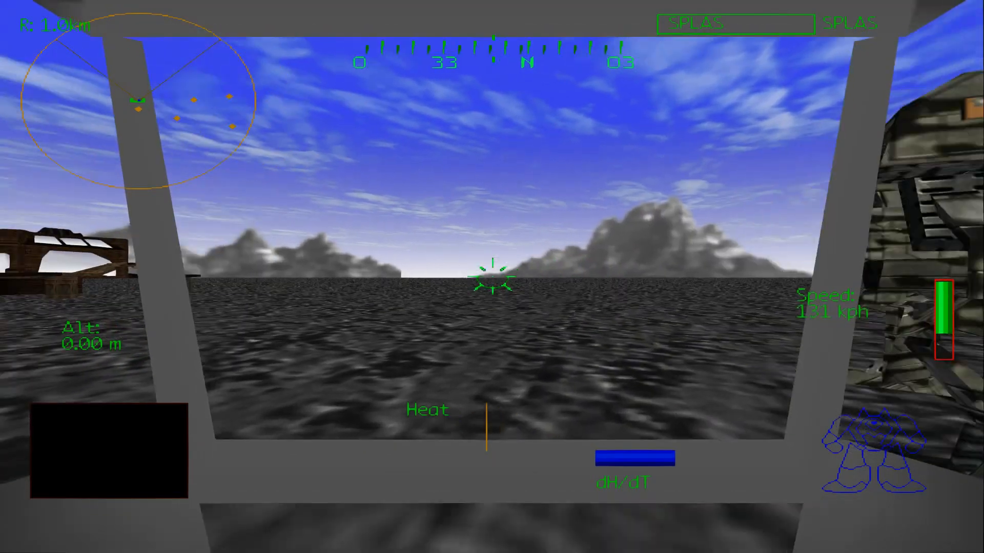